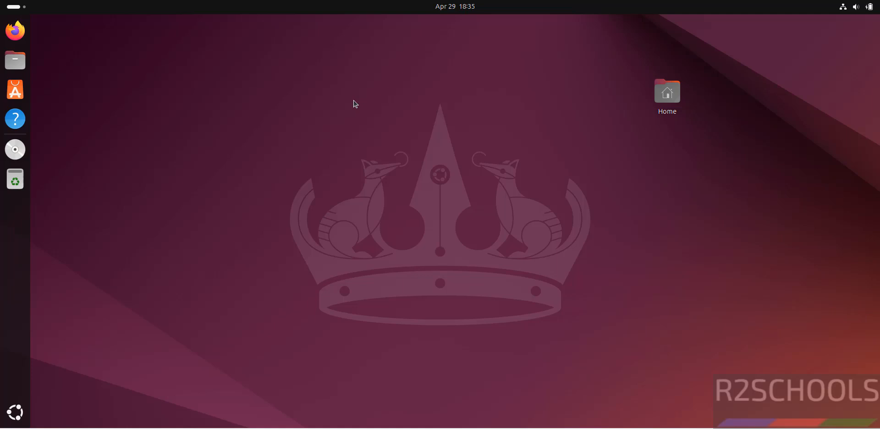
mouse_move(196, 192)
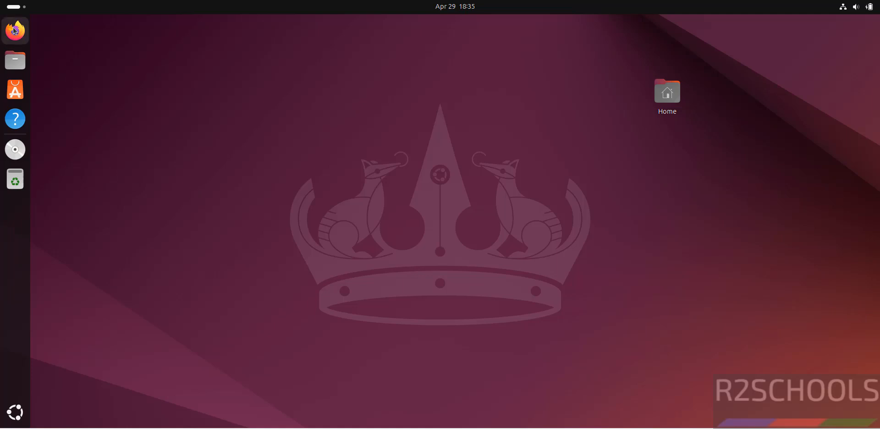
Launch Firefox and search for 'portswigger' to reach portswigger.net
left_click(15, 30)
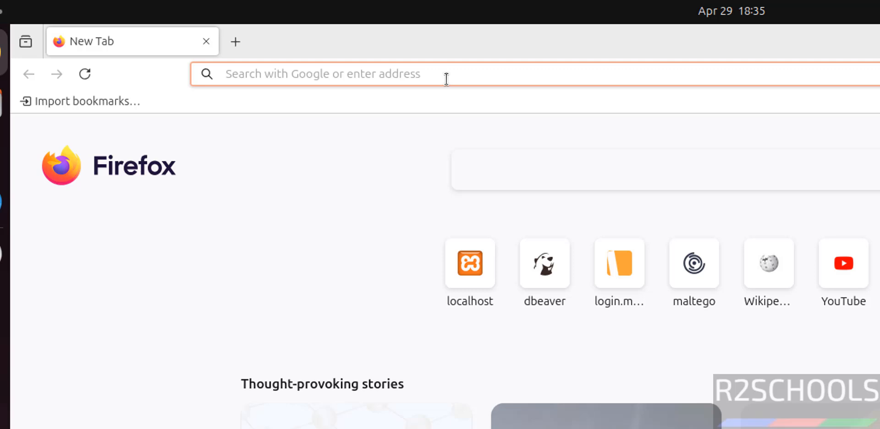
type("port")
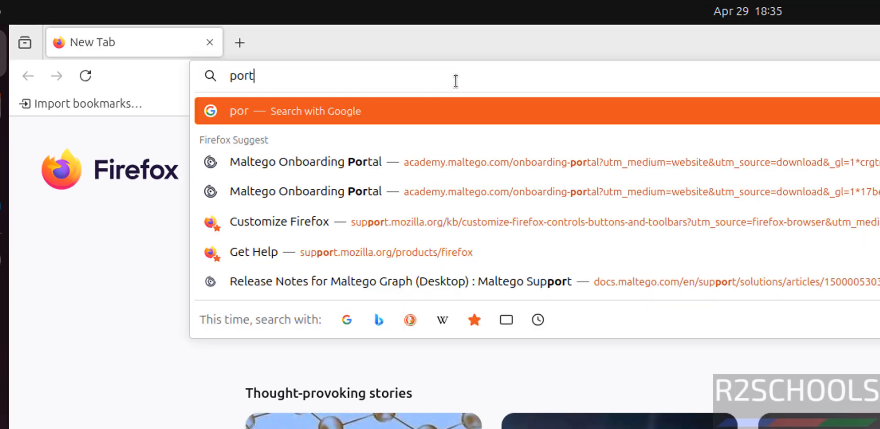
type("swi")
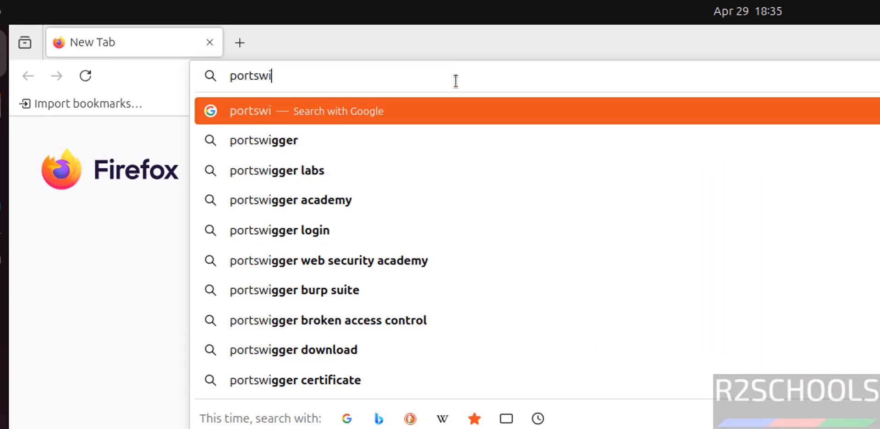
type("gger.net")
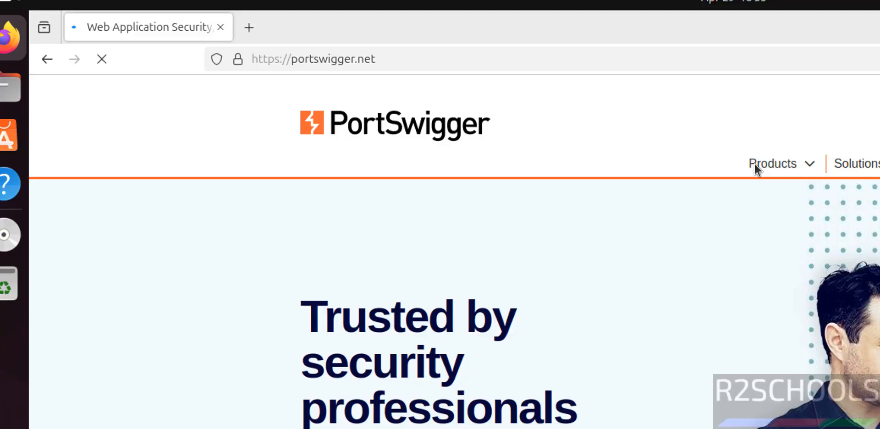
Navigate via Products to the Burp Suite Community Edition page
left_click(773, 163)
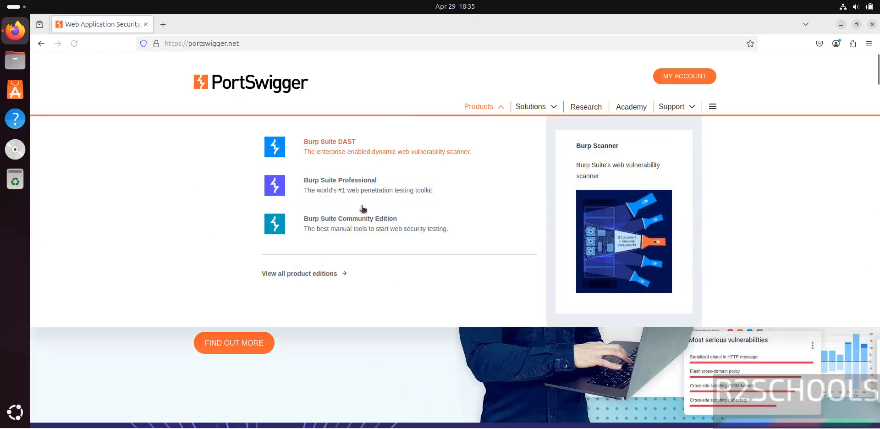
mouse_move(348, 223)
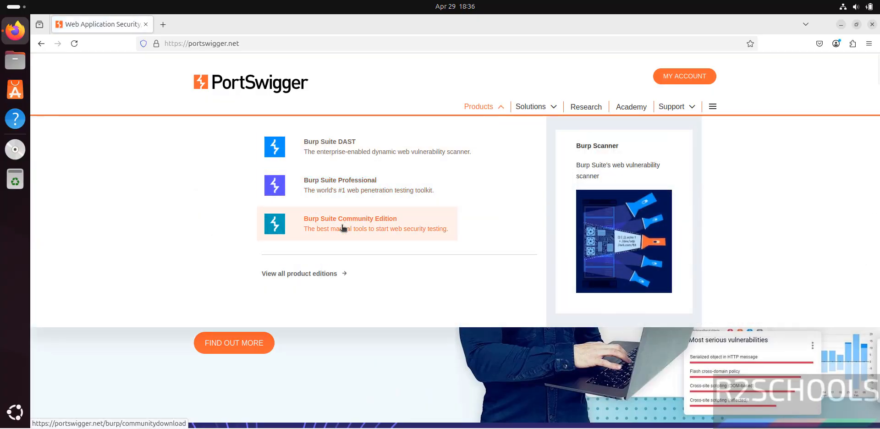
left_click(349, 218)
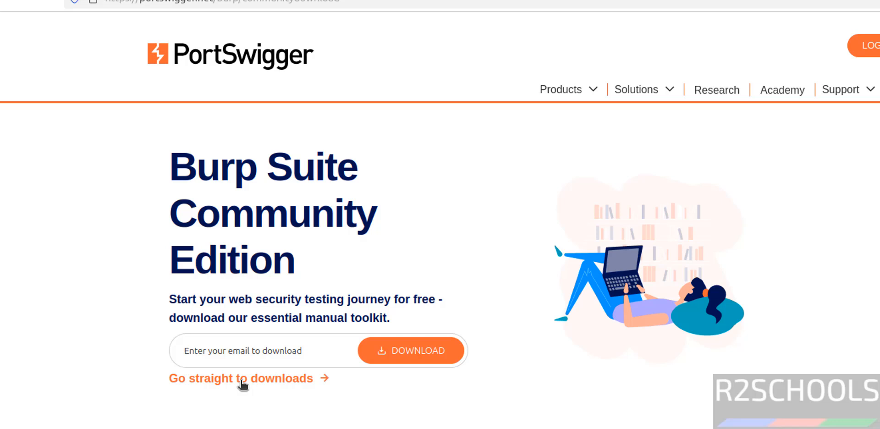
From the downloads page, choose Burp Suite Community Edition for Linux (x64) and start the download
left_click(240, 377)
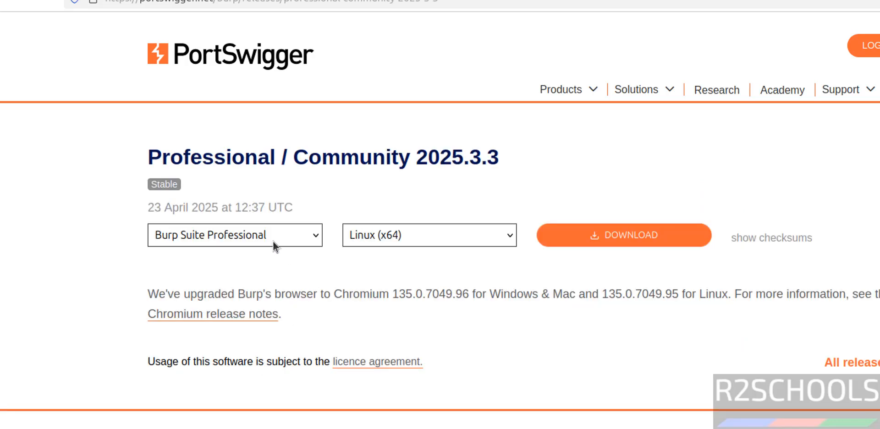
left_click(234, 235)
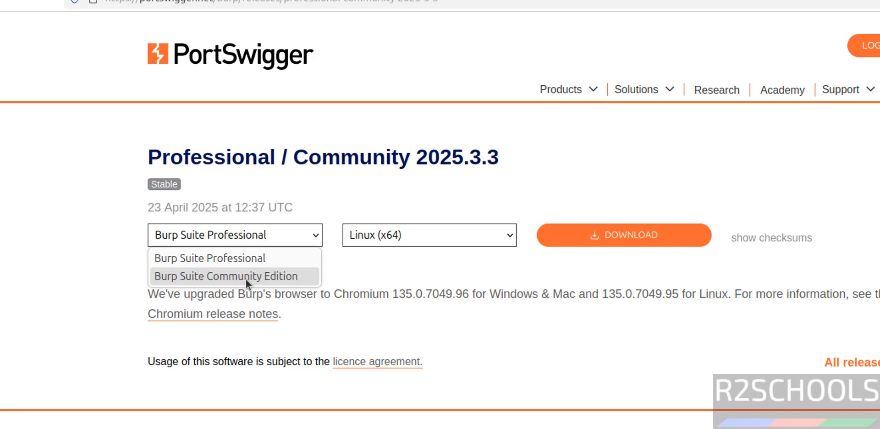
left_click(227, 276)
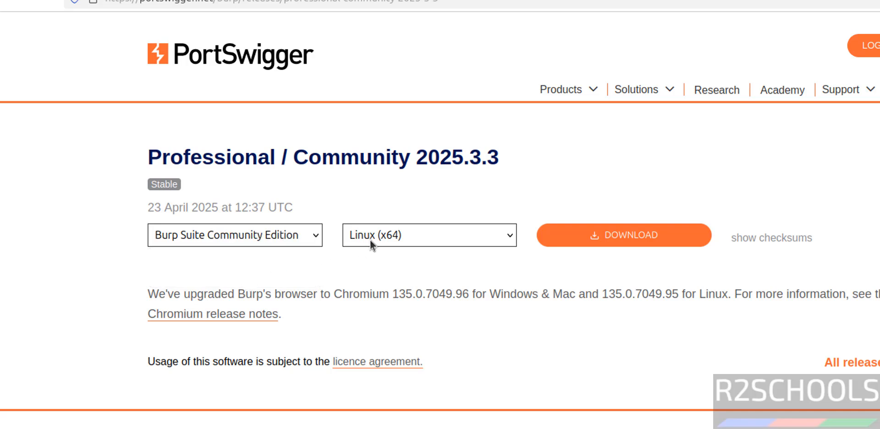
left_click(427, 235)
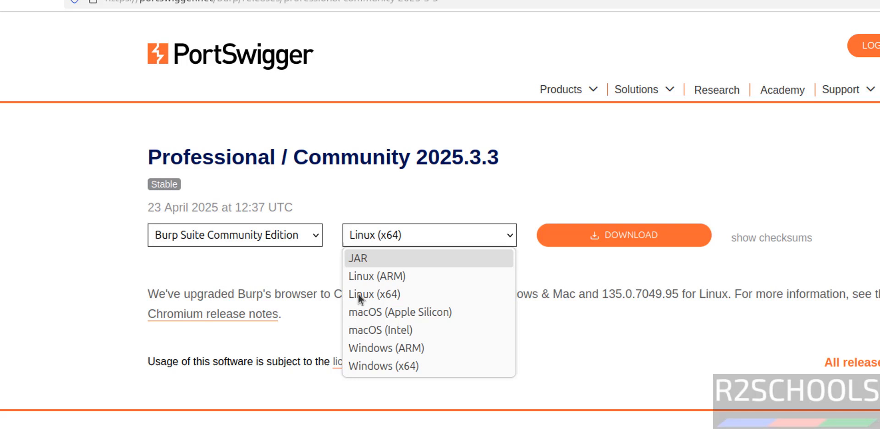
mouse_move(425, 275)
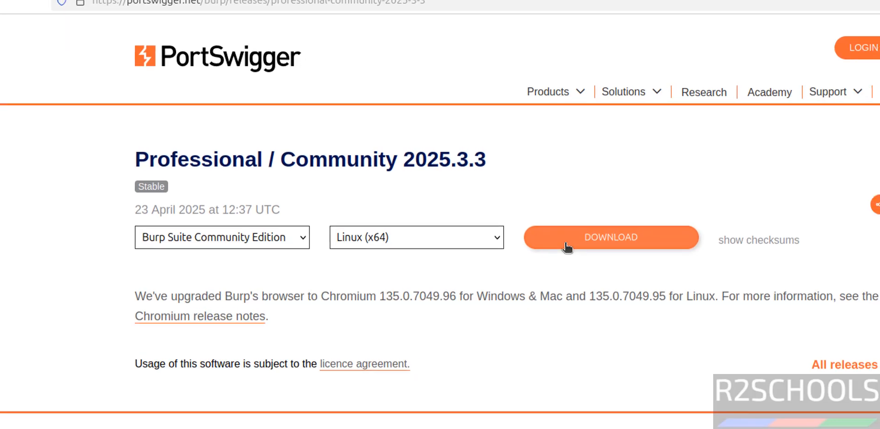
left_click(610, 237)
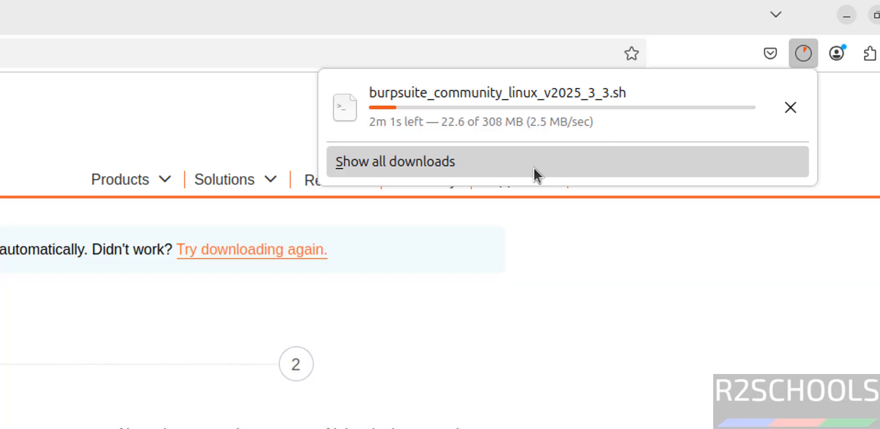
mouse_move(559, 150)
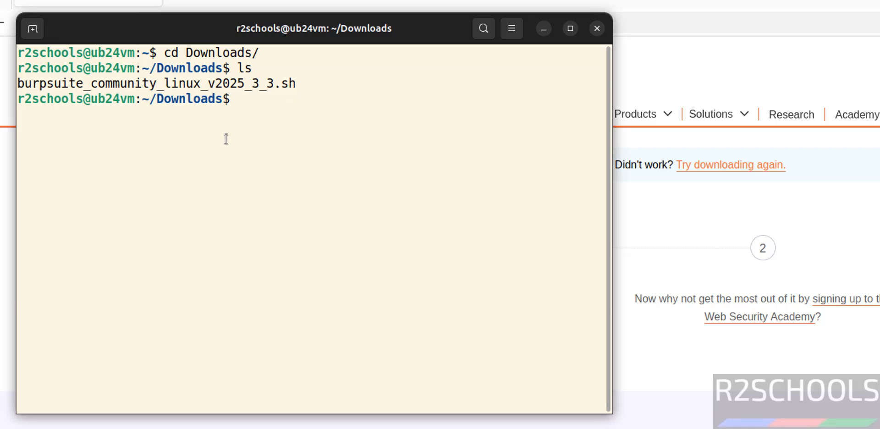
List the Downloads folder and make the installer script executable with chmod a+x
type("ls -ltrh")
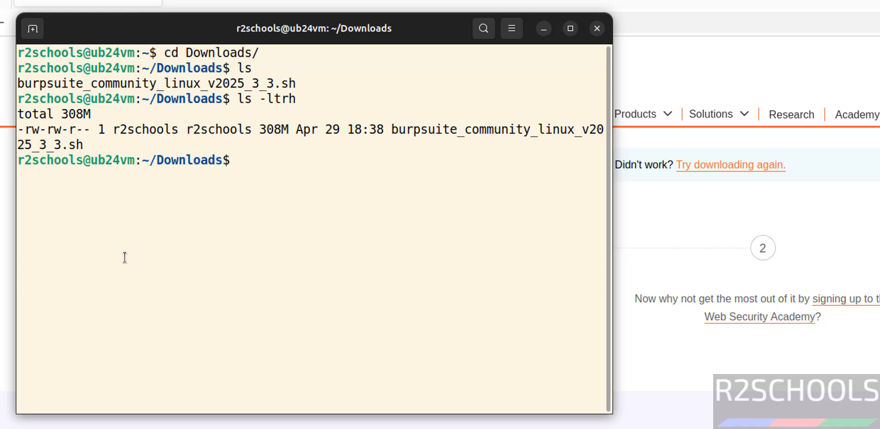
type("chdm")
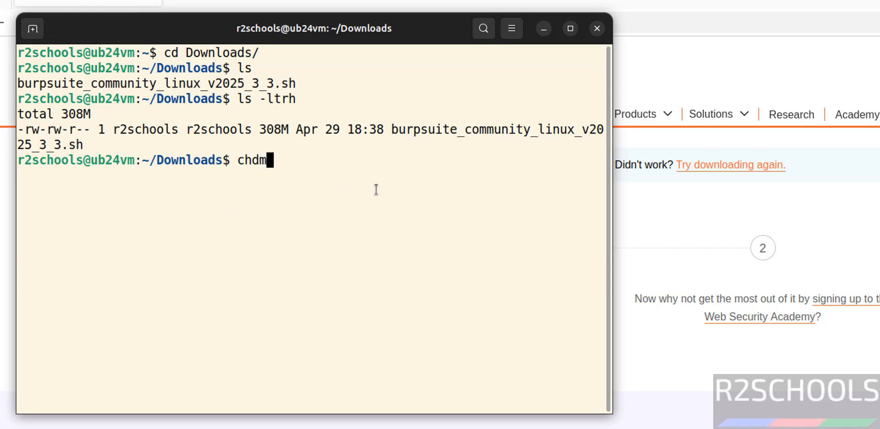
type("o")
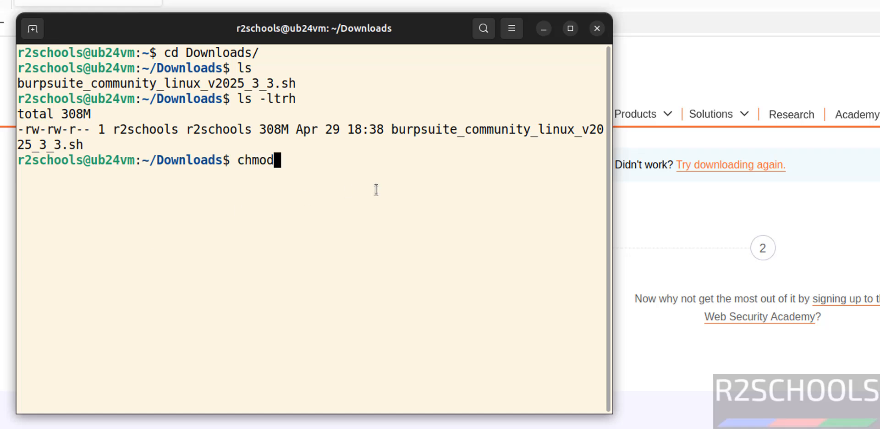
type("a+x")
type("ls -ltrh")
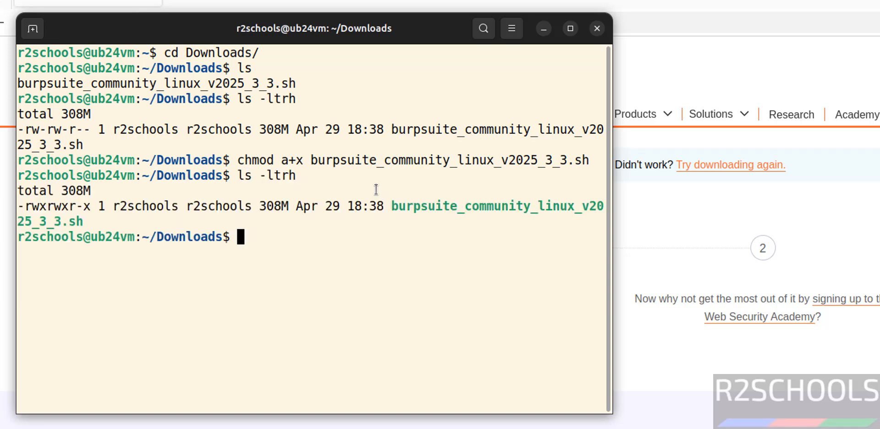
Run burpsuite_community_linux_v2025_3_3.sh with sudo to start the setup wizard
type("sudo")
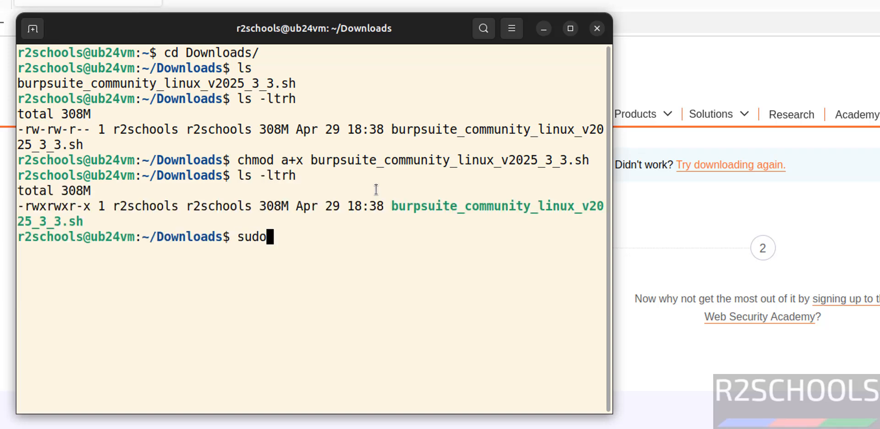
type("./")
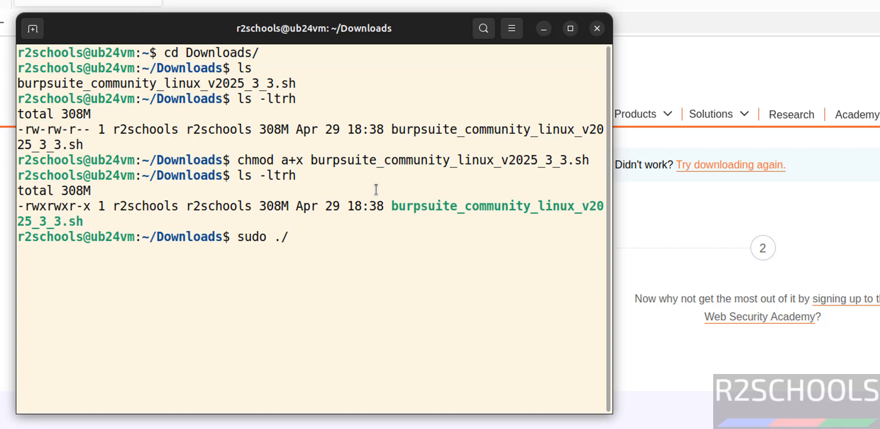
type("burpsuite_community_linux_v2025_3_3.sh")
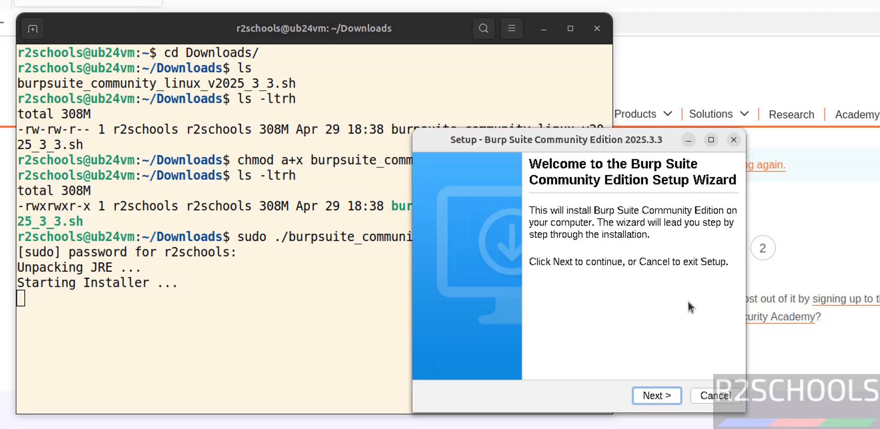
Install with the default location and symlink folder, then finish the setup wizard
left_click(656, 395)
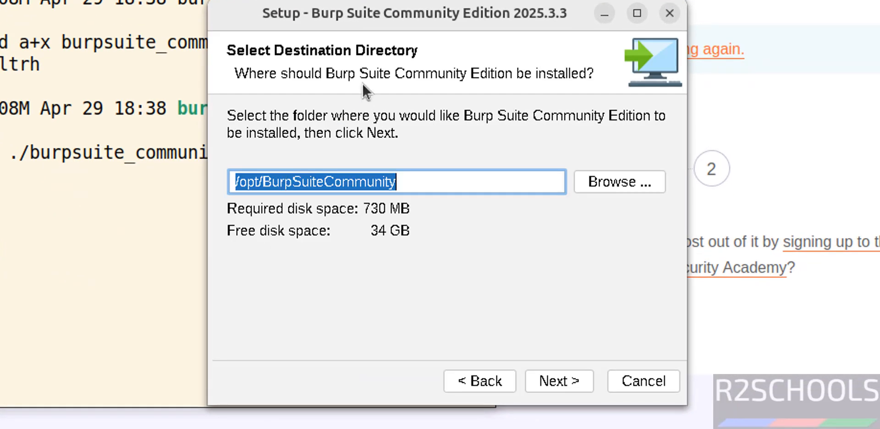
mouse_move(518, 233)
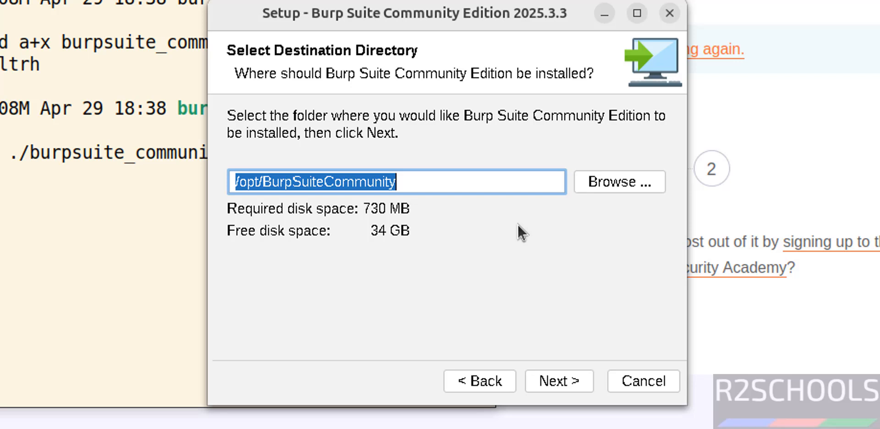
mouse_move(427, 195)
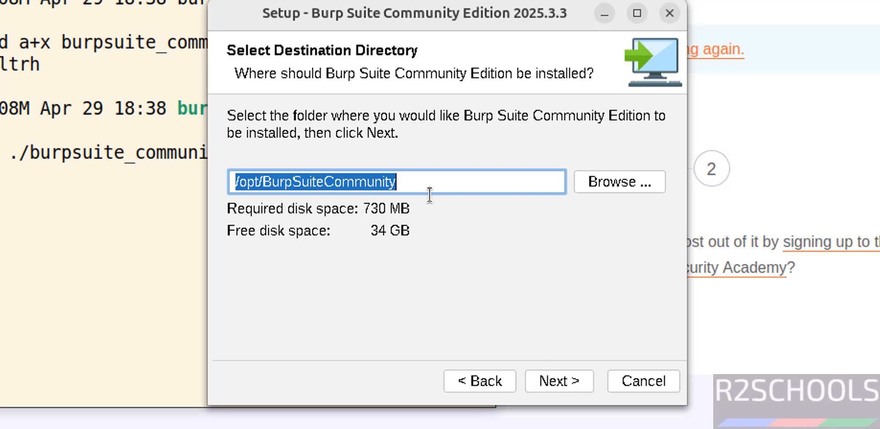
left_click(558, 381)
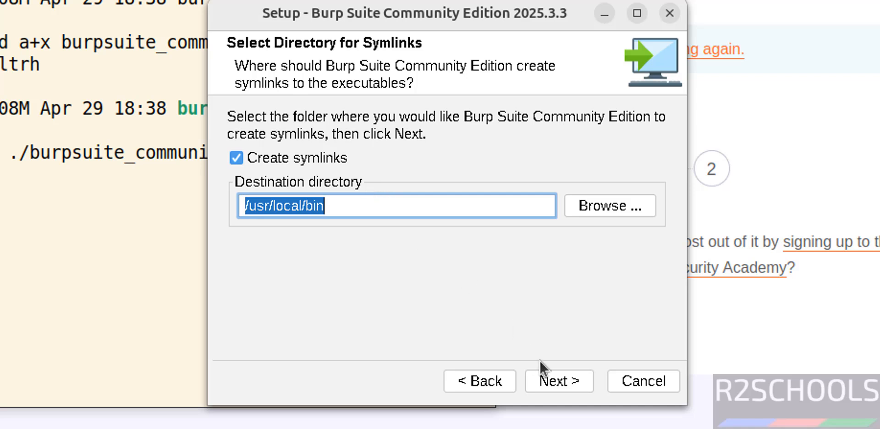
left_click(558, 380)
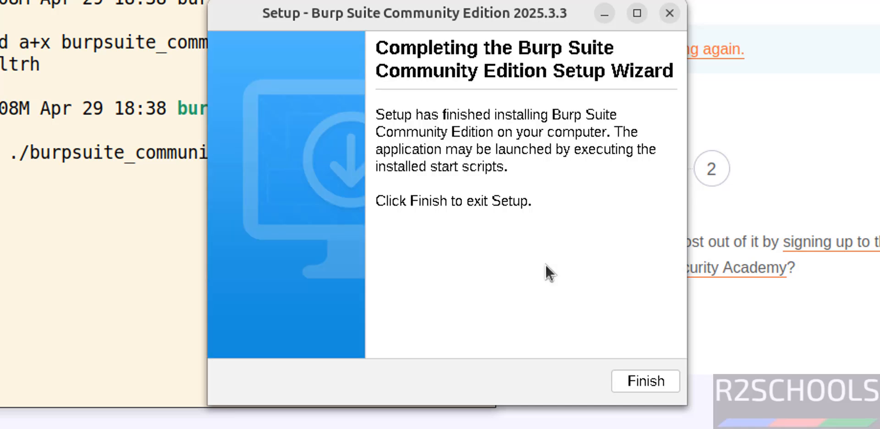
left_click(645, 381)
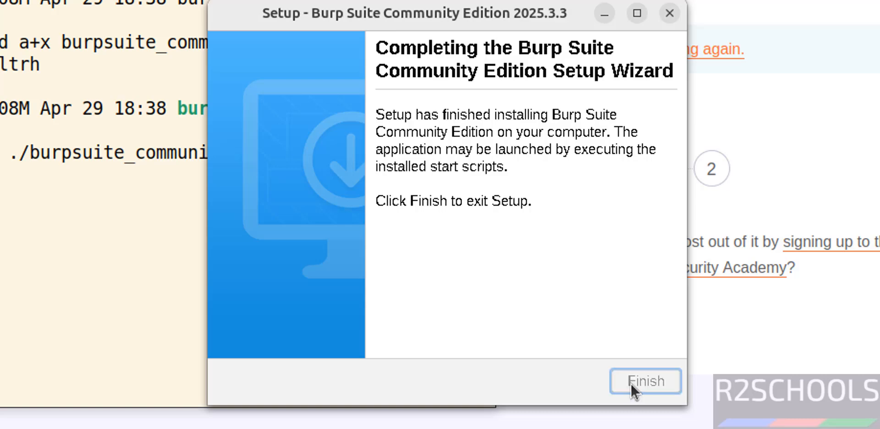
left_click(644, 381)
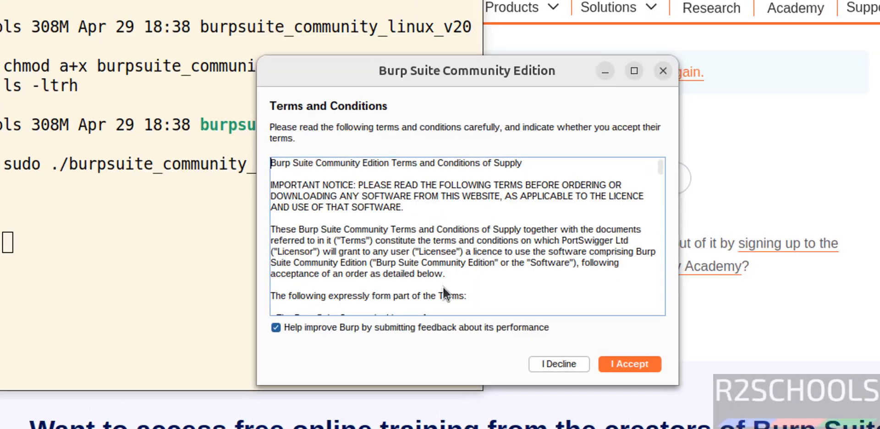
Accept the terms with 'Help improve Burp' feedback unchecked
left_click_drag(466, 71, 471, 45)
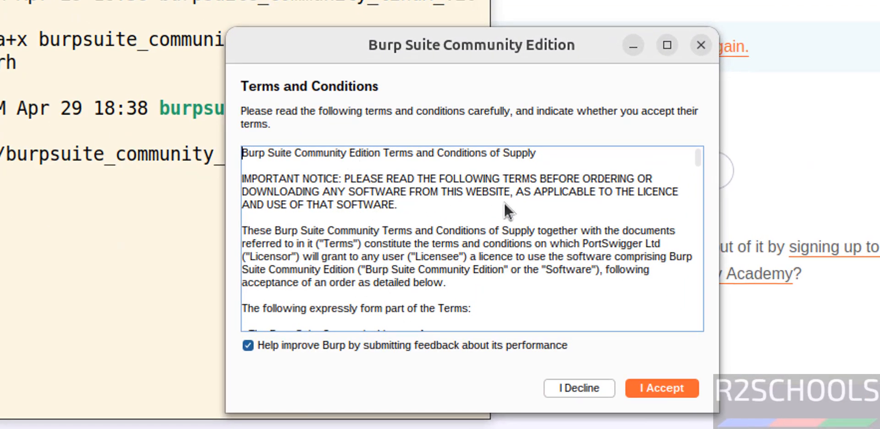
mouse_move(331, 353)
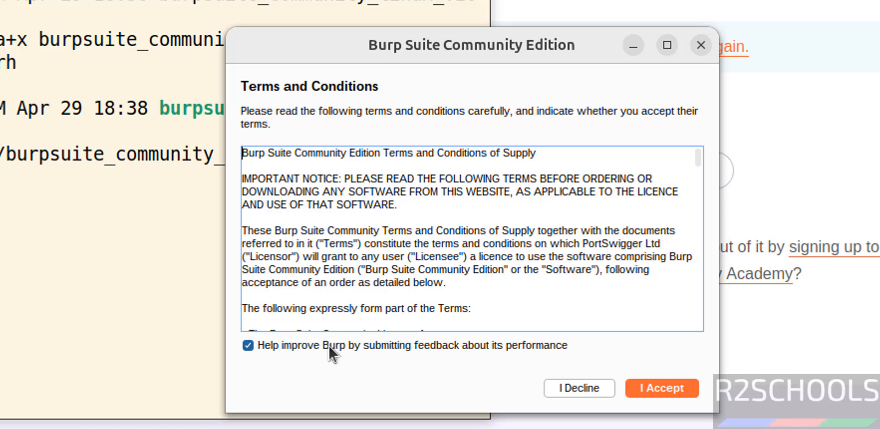
left_click(247, 345)
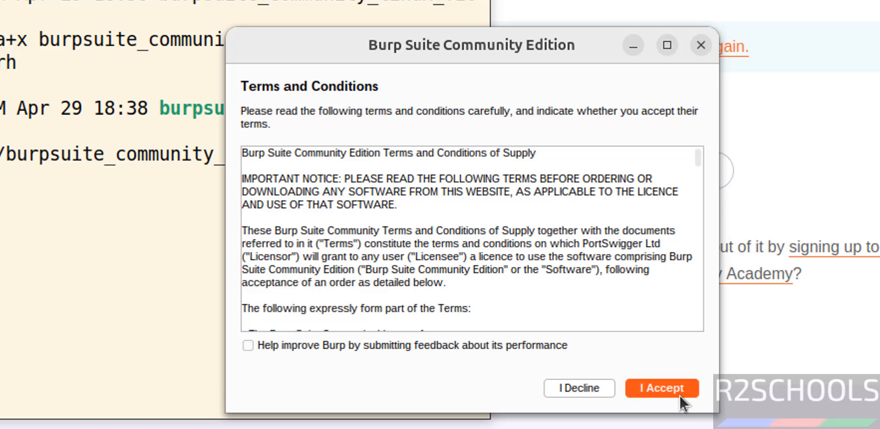
left_click(661, 387)
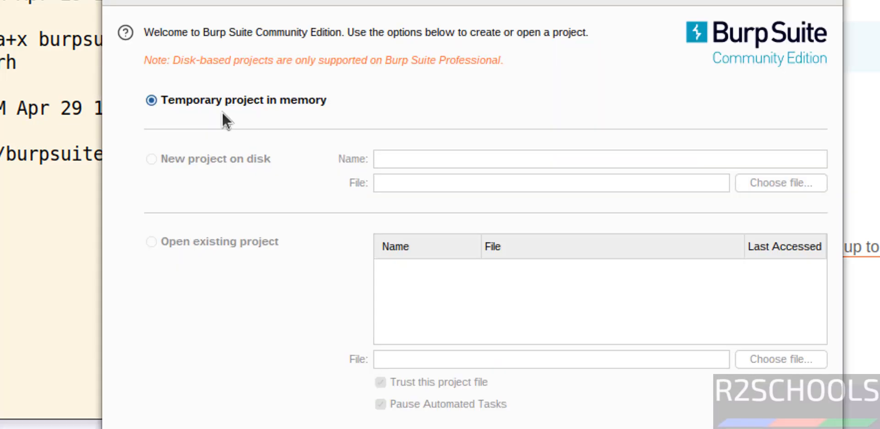
mouse_move(275, 113)
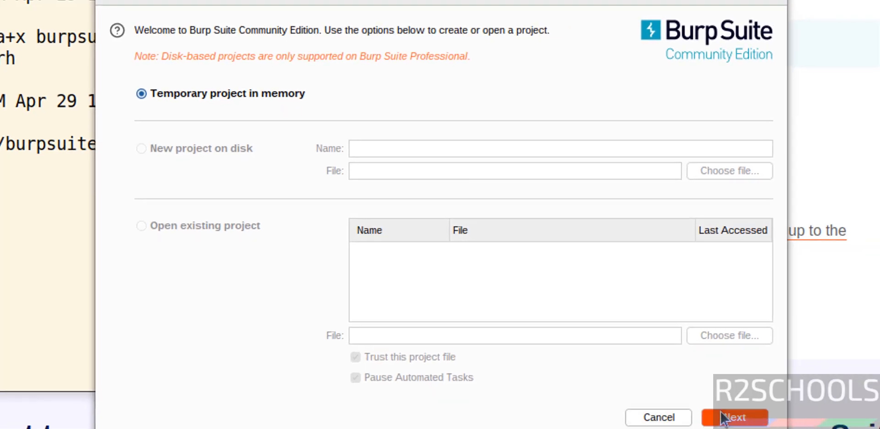
Start Burp with a temporary in-memory project using Burp defaults
left_click(734, 417)
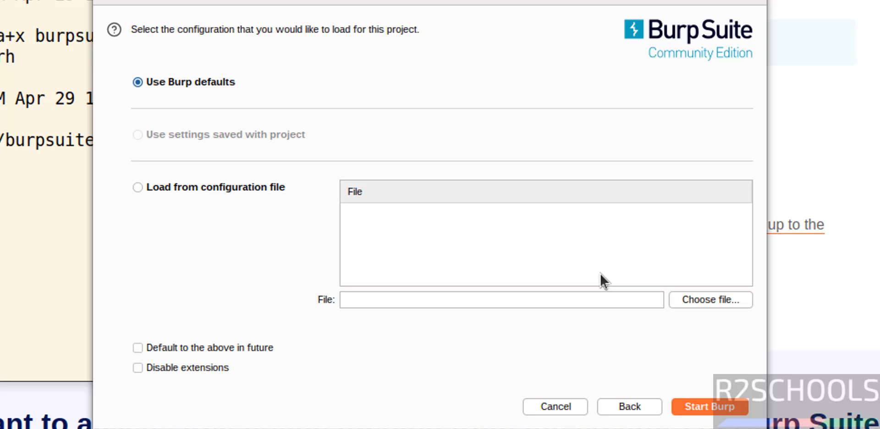
left_click(138, 187)
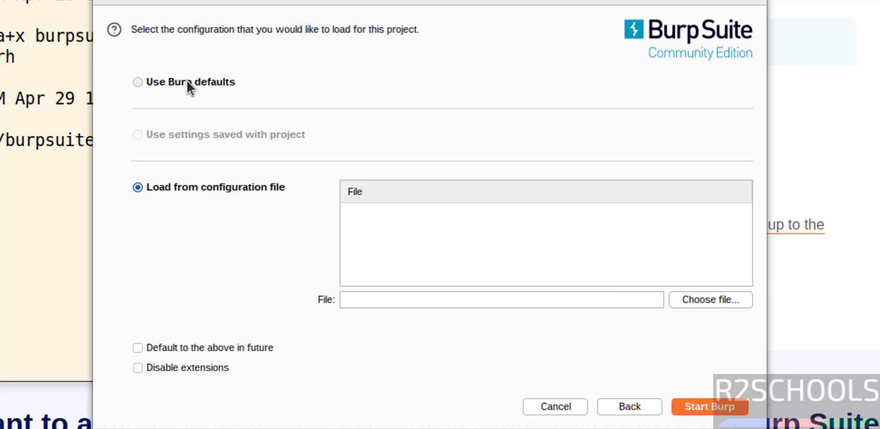
left_click(137, 82)
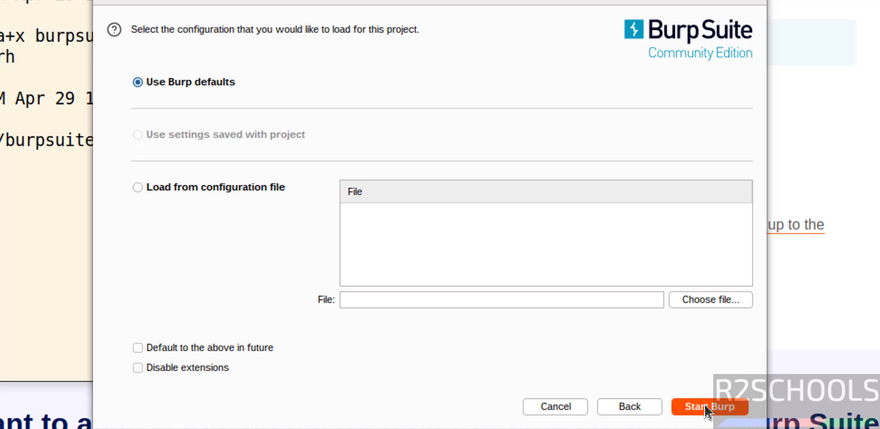
left_click(709, 406)
type("ls")
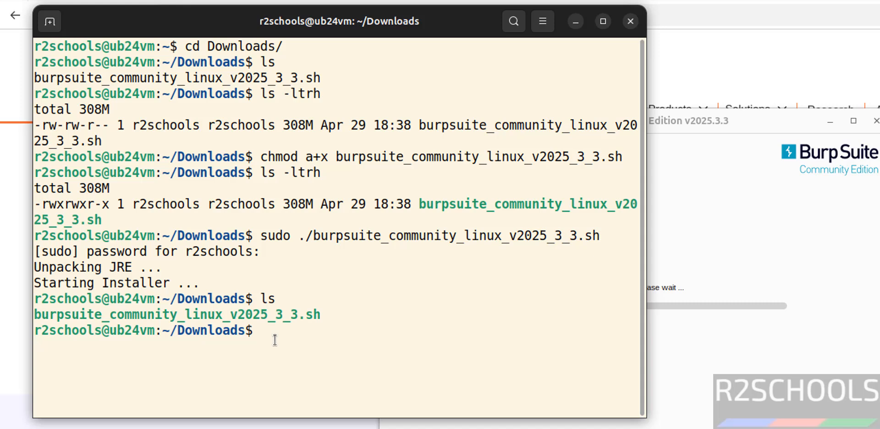
Enter rm burpsuite_community_linux_v2025_3_3.sh to delete the installer
type("rm")
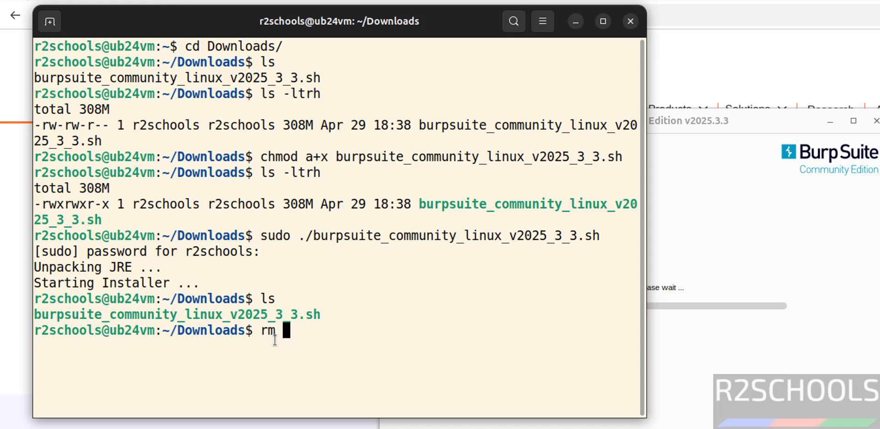
type("burpsuite_community_linux_v2025_3_3.sh")
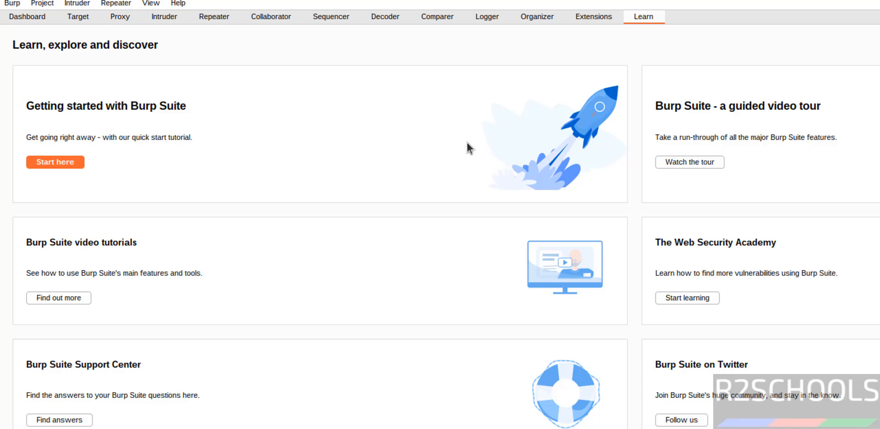
mouse_move(676, 42)
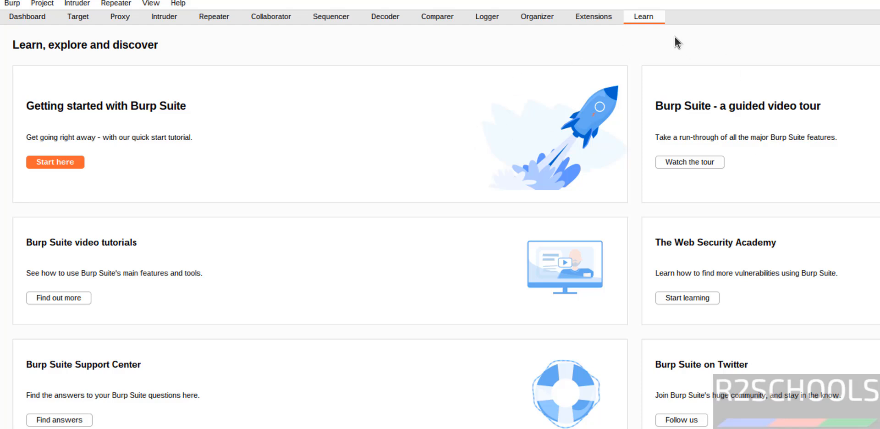
mouse_move(26, 16)
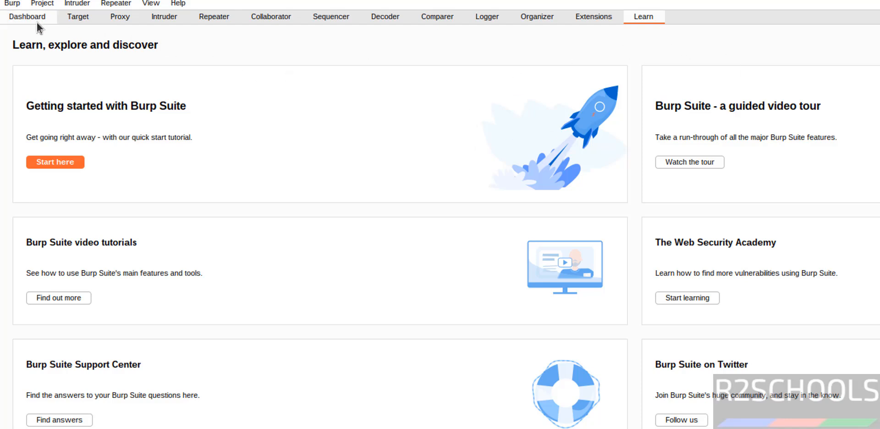
mouse_move(41, 4)
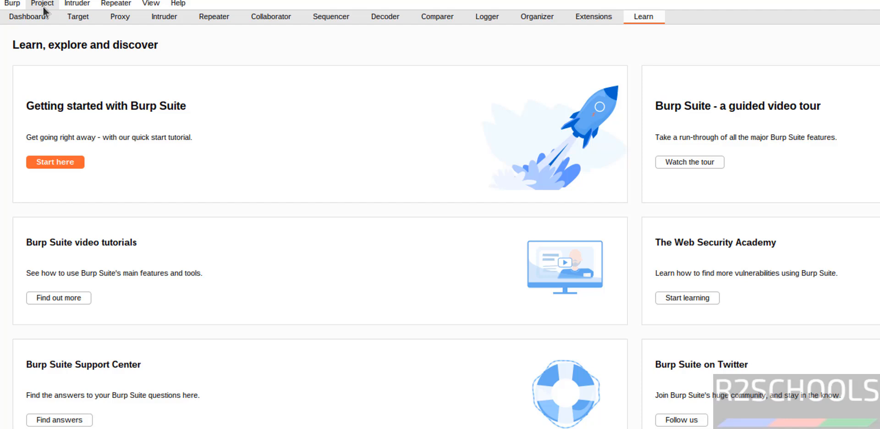
left_click(41, 3)
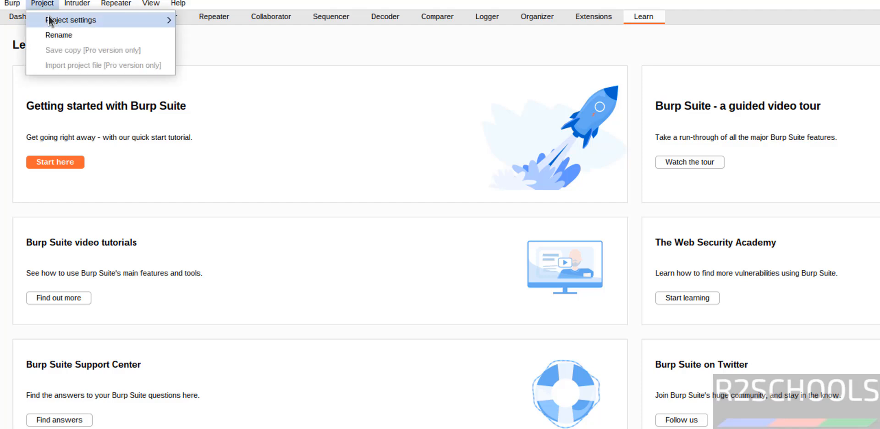
left_click(12, 3)
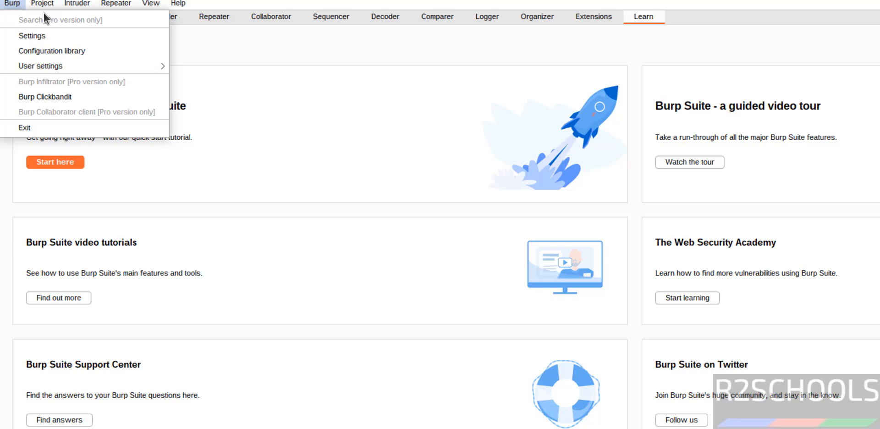
left_click(116, 4)
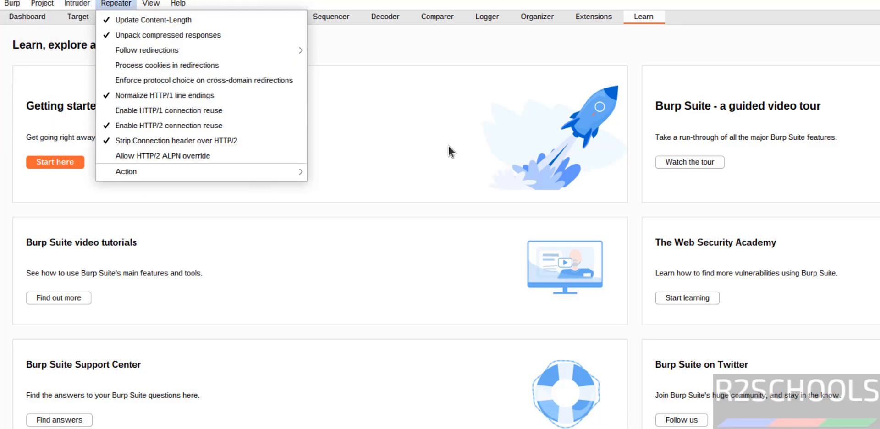
left_click(27, 16)
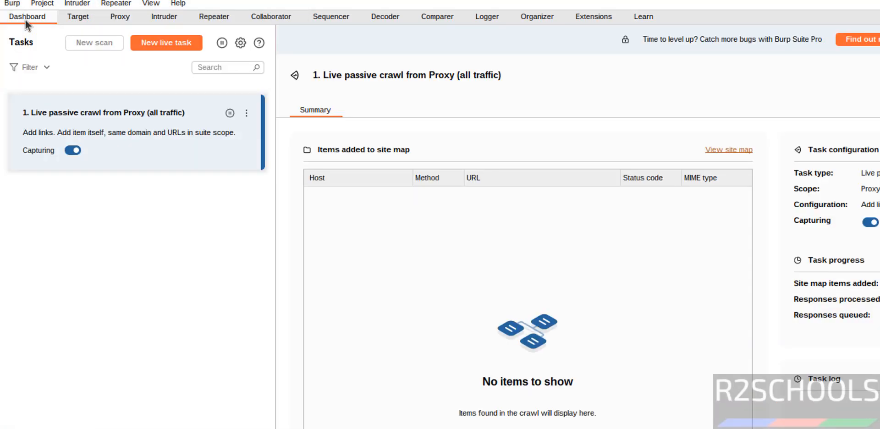
left_click(77, 16)
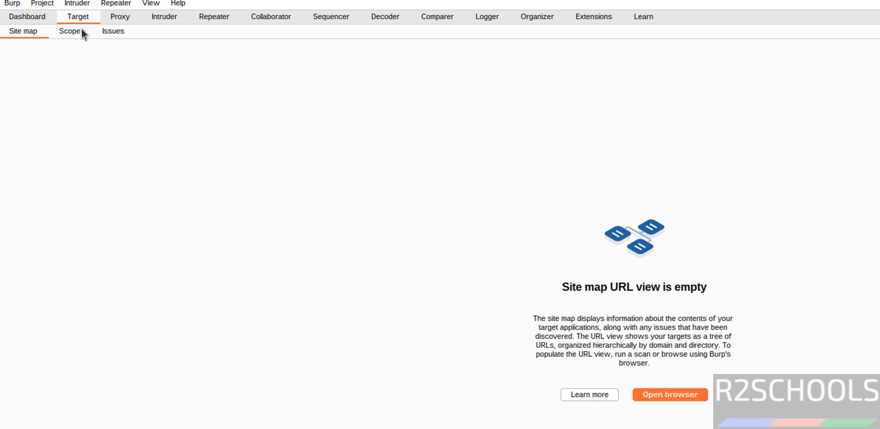
left_click(643, 16)
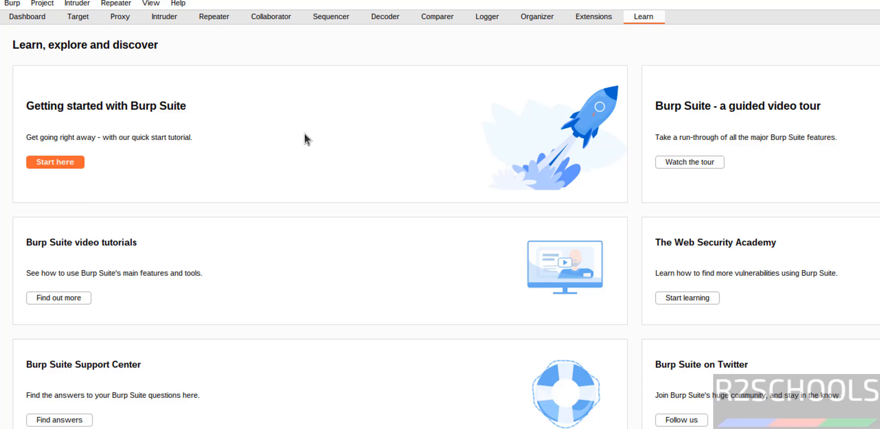
mouse_move(405, 99)
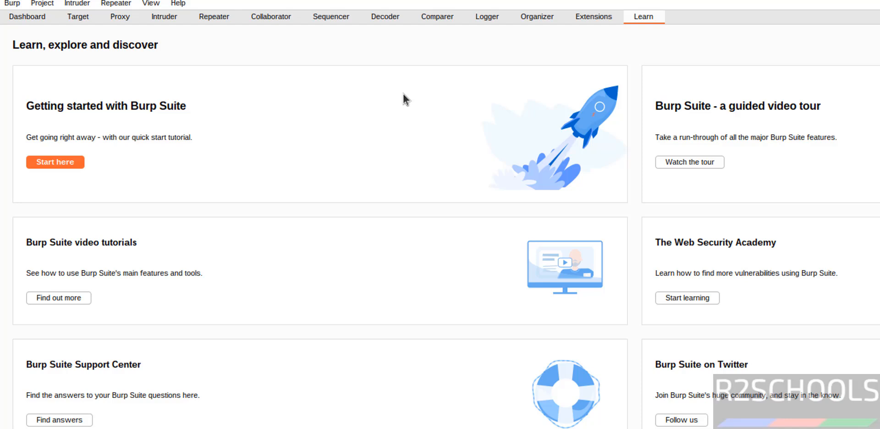
mouse_move(484, 116)
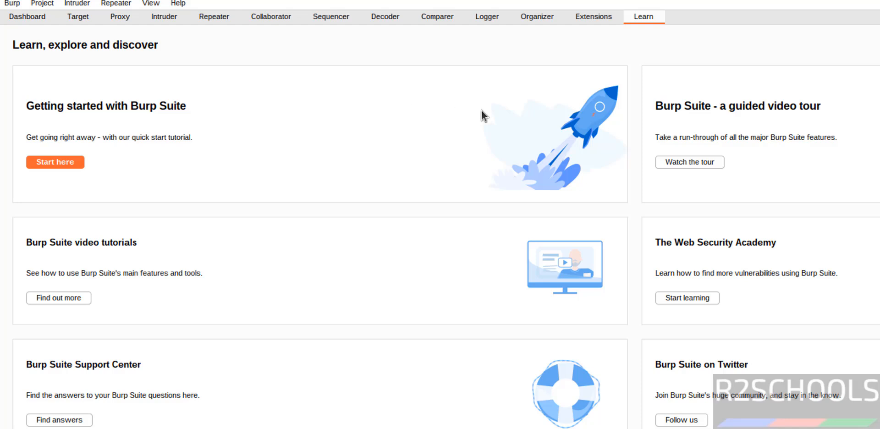
mouse_move(520, 118)
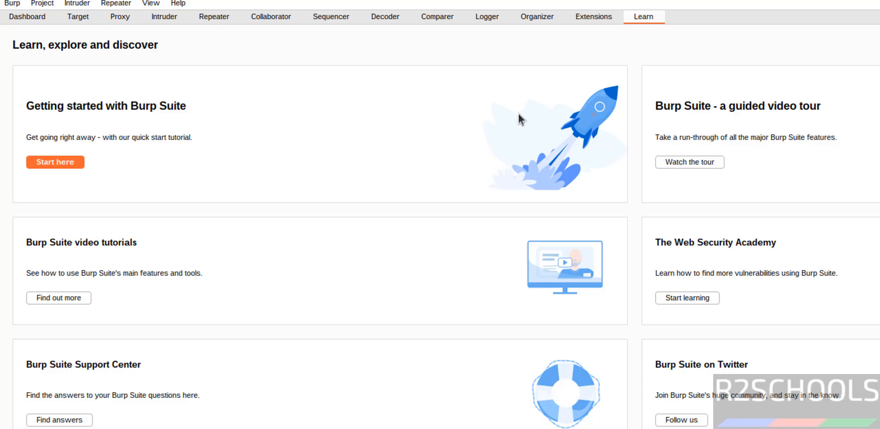